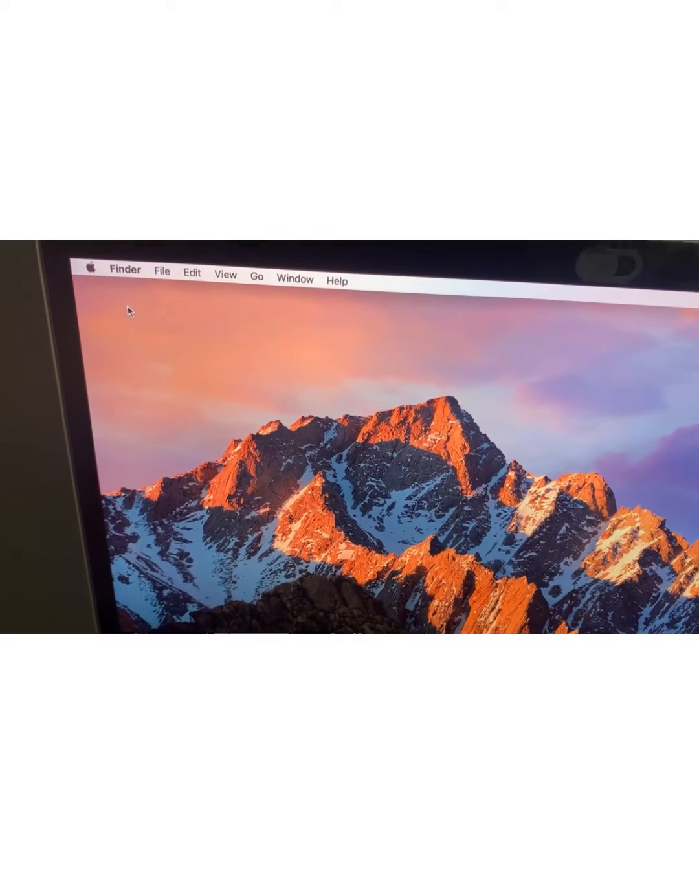
- View this Mac's serial number in About This Mac, then activate EveryMac's Ultimate Mac Lookup field
click(93, 270)
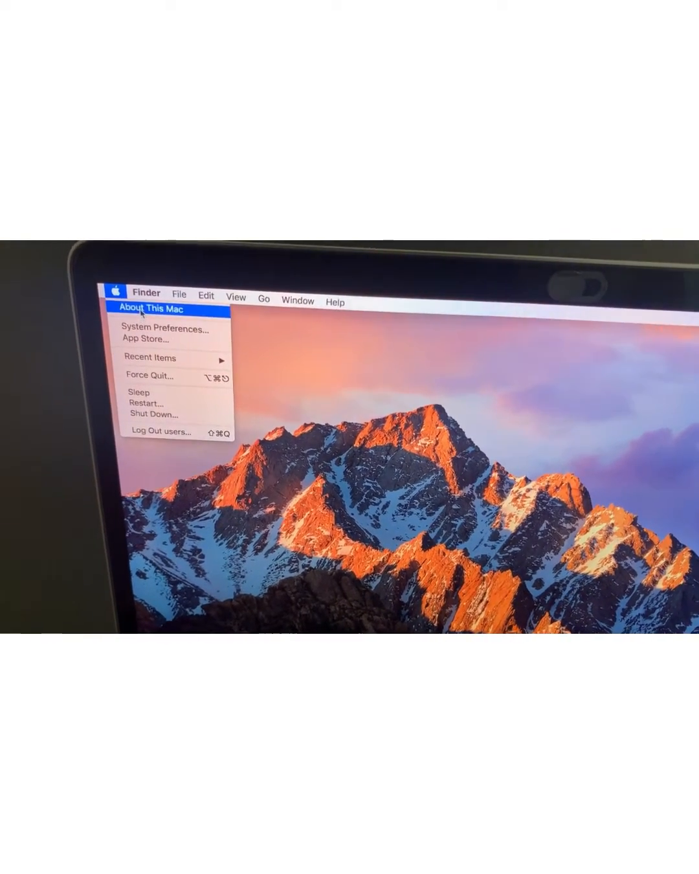
click(159, 309)
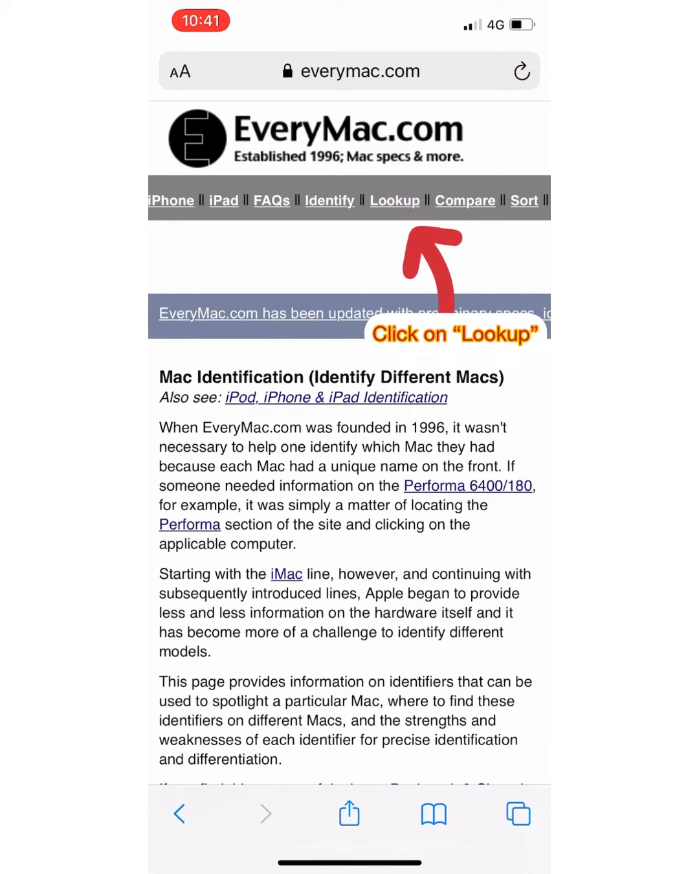
click(395, 201)
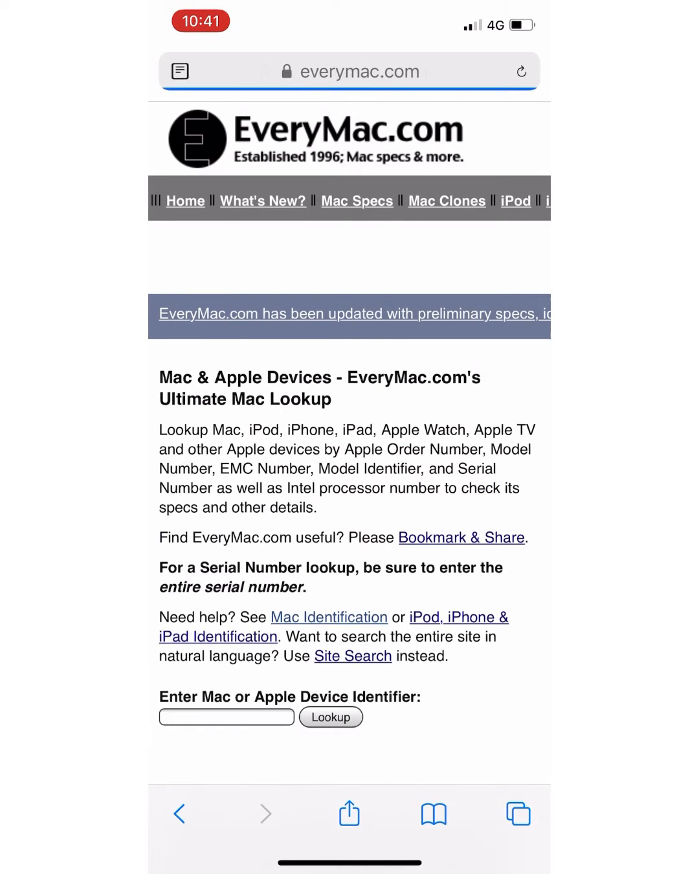
scroll(down, 3)
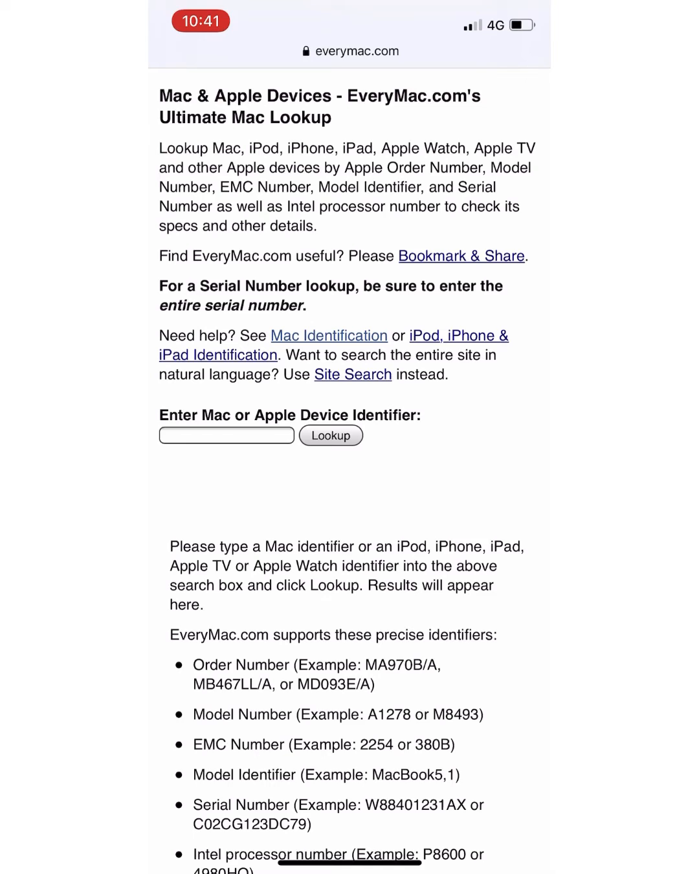
click(226, 435)
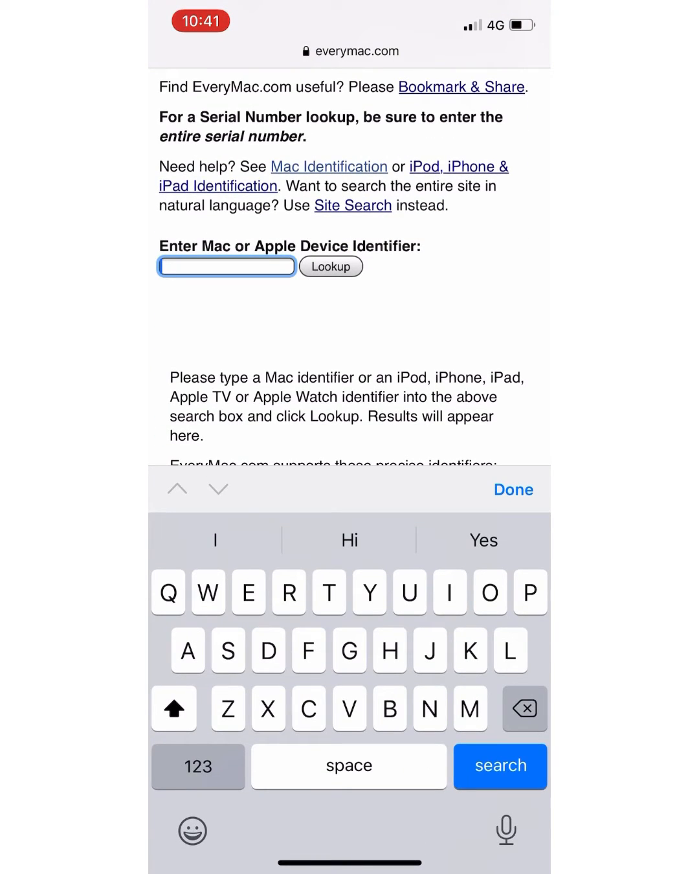
text(C02T50Y1GVC8)
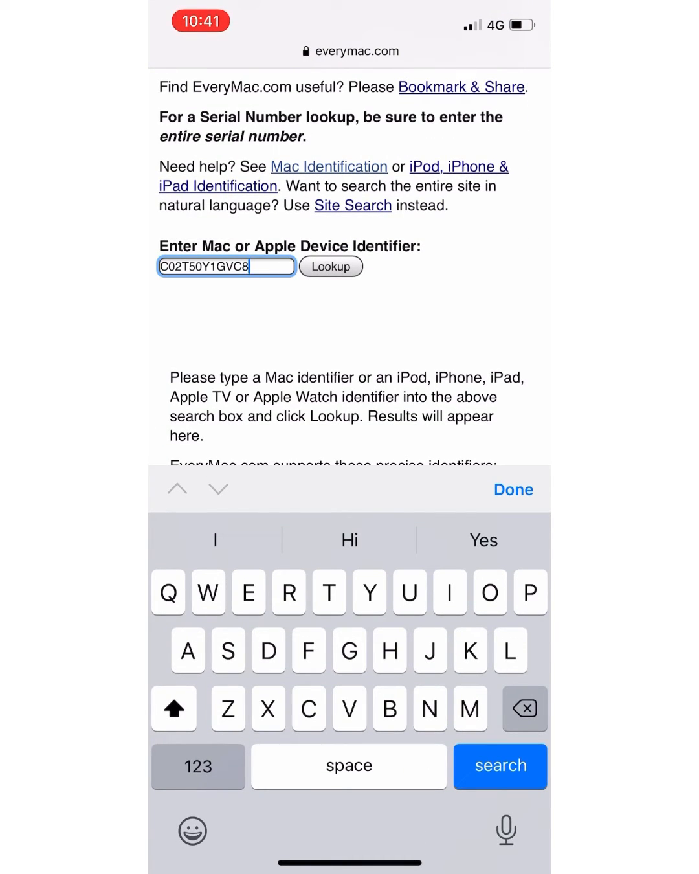
click(512, 489)
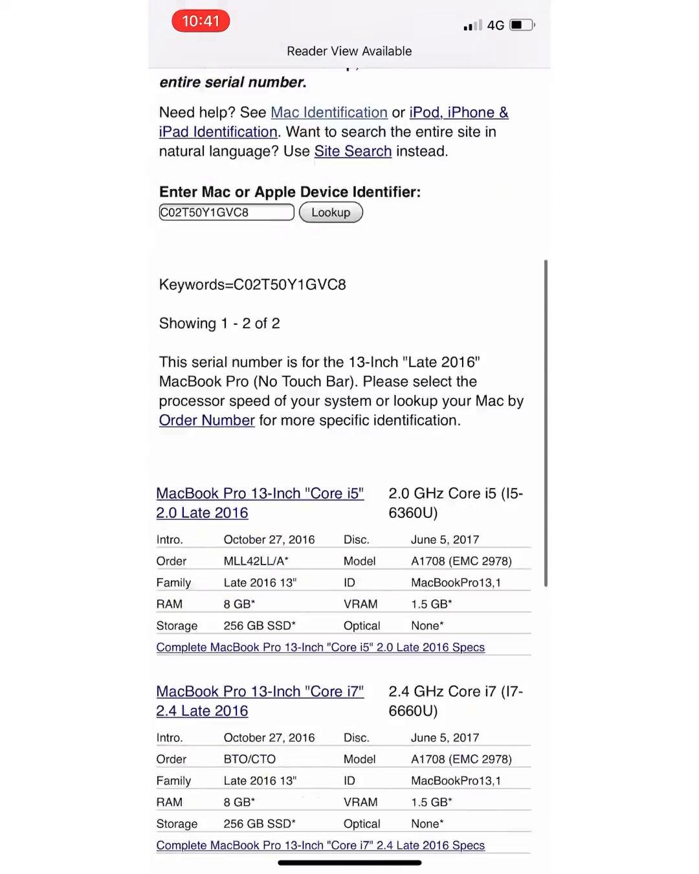
scroll(up, 3)
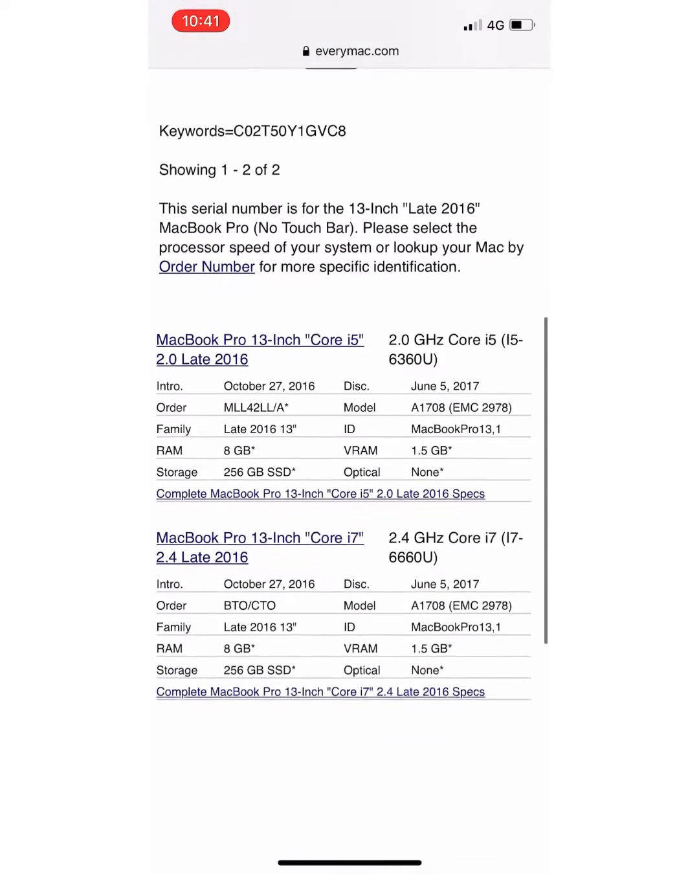
scroll(up, 3)
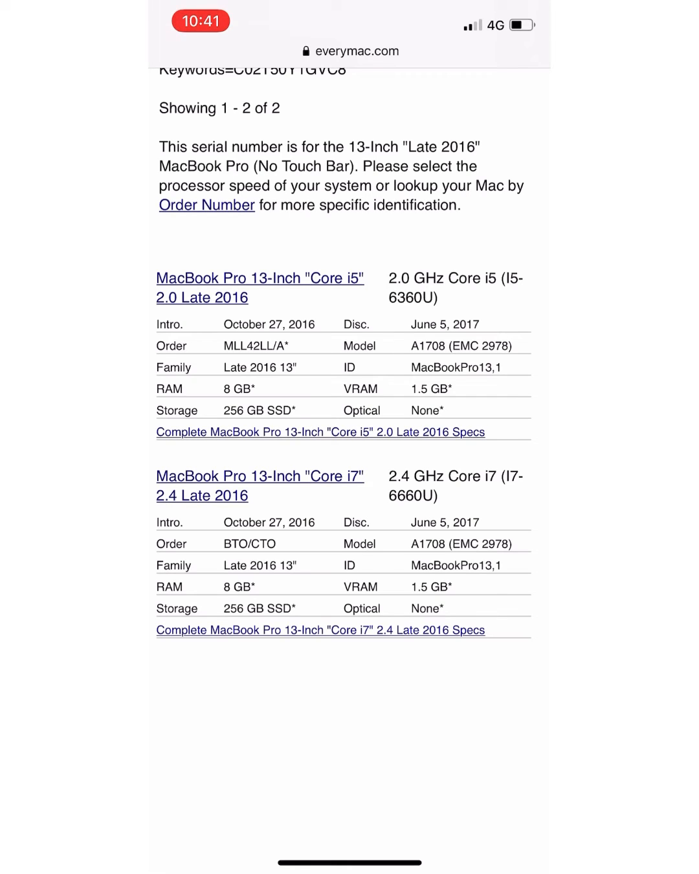
scroll(up, 3)
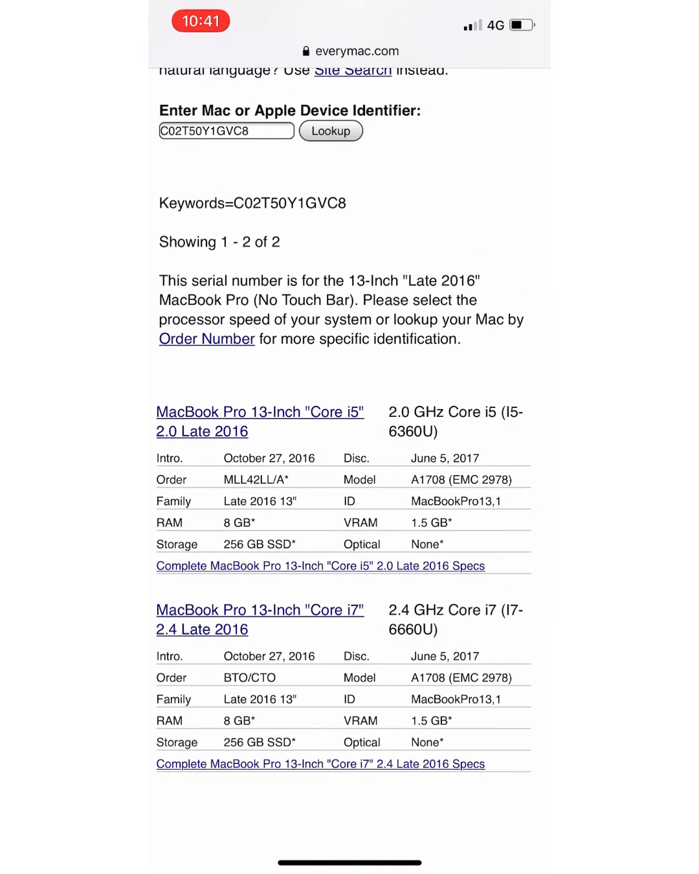